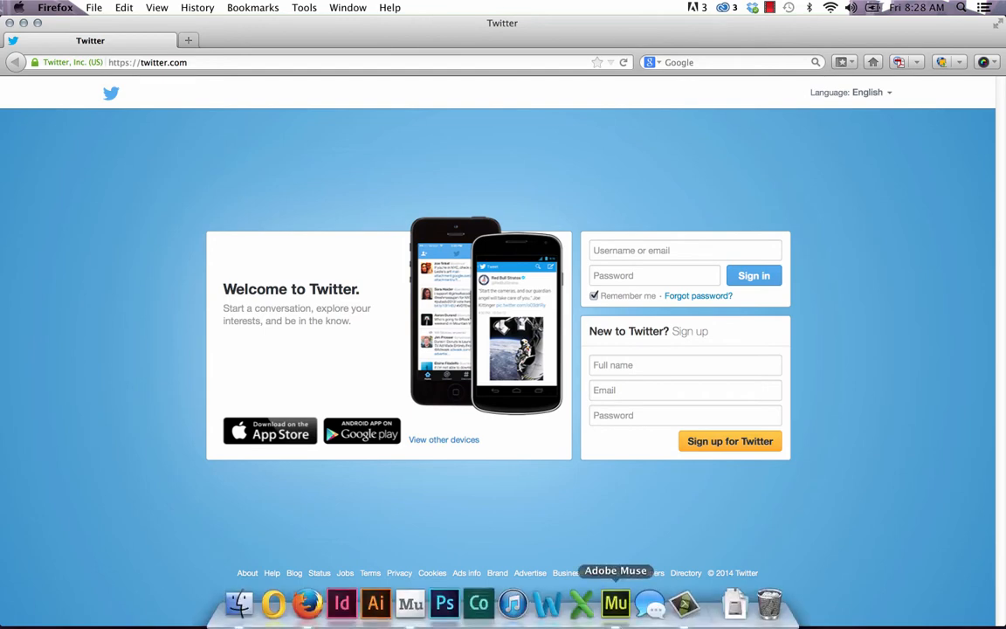
Step: Switch from Firefox's Twitter sign-in page over to Adobe Muse
click(615, 603)
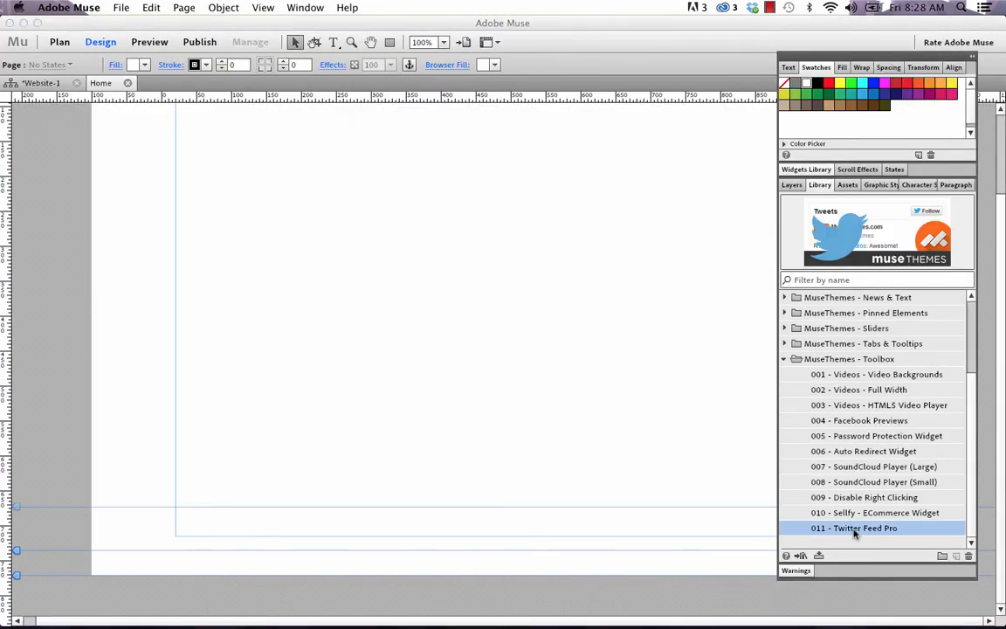
Step: Drag the 011 - Twitter Feed Pro widget from the Library onto the blank page
drag(855, 528, 643, 416)
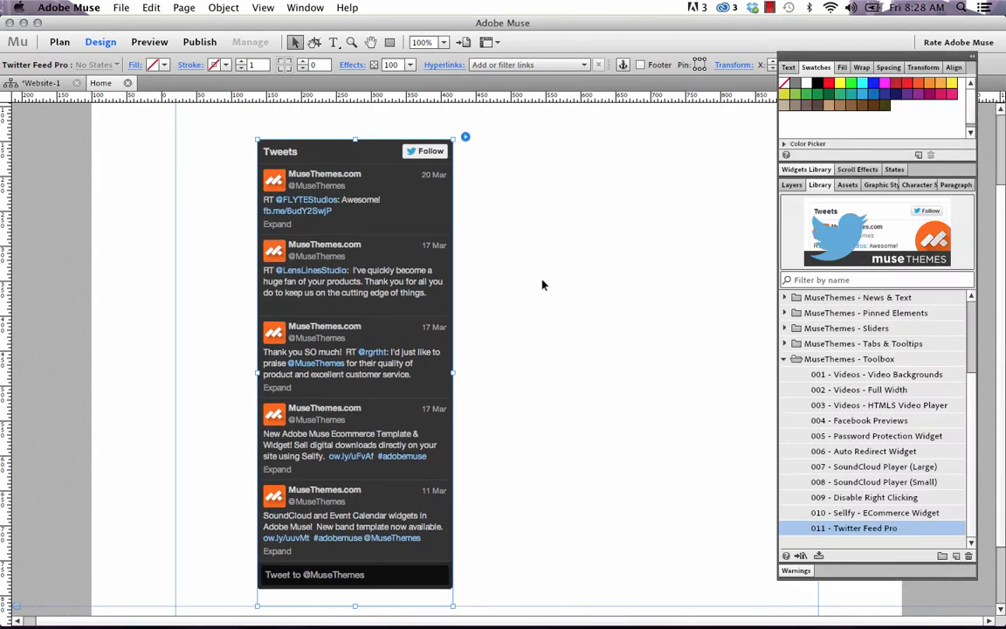
click(121, 7)
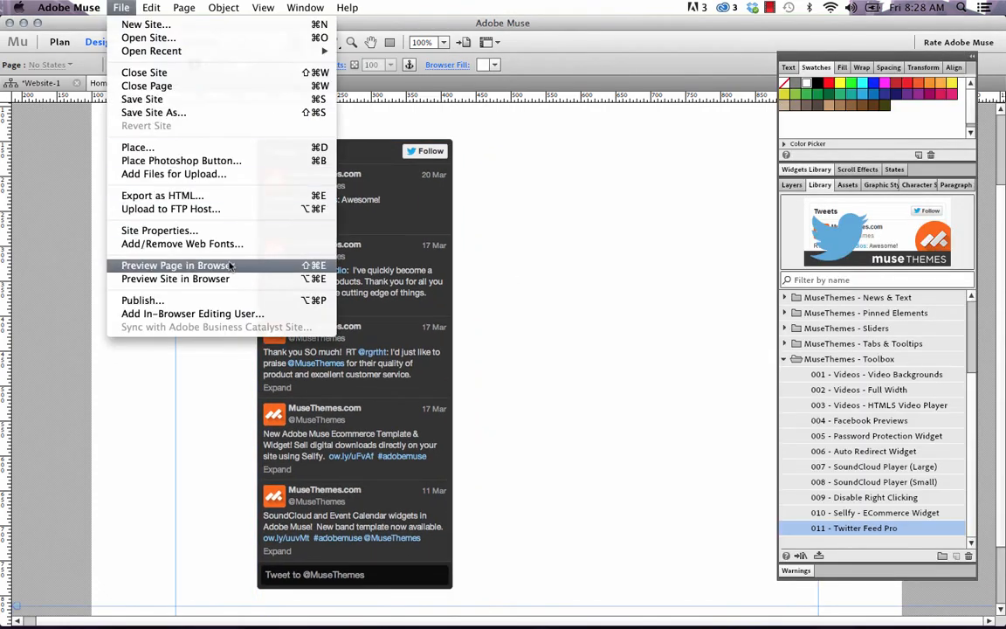
Step: Preview the page with the MuseThemes tweet widget in Firefox
click(174, 280)
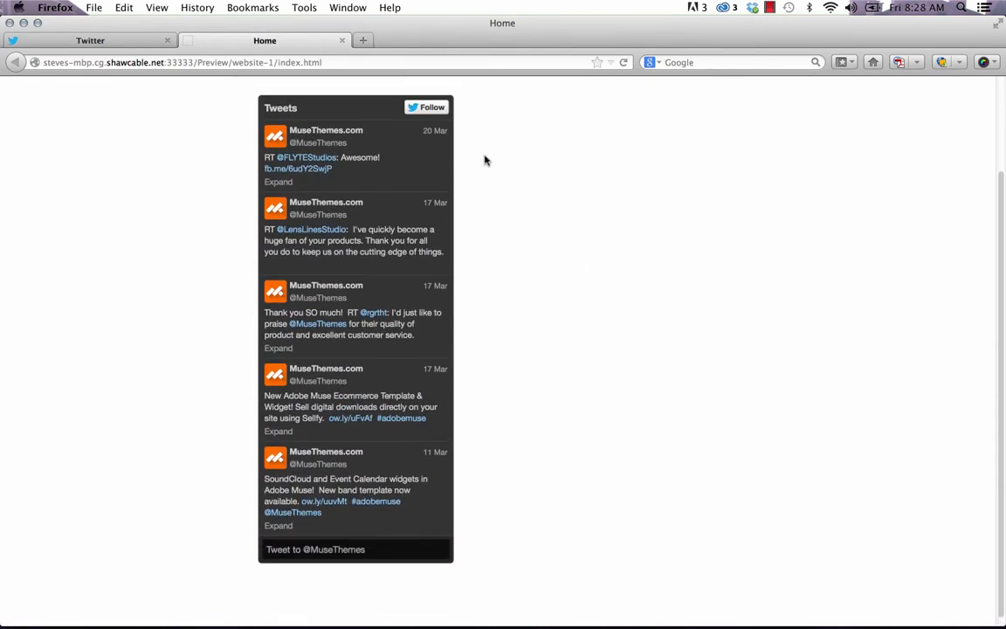
mouse_move(476, 497)
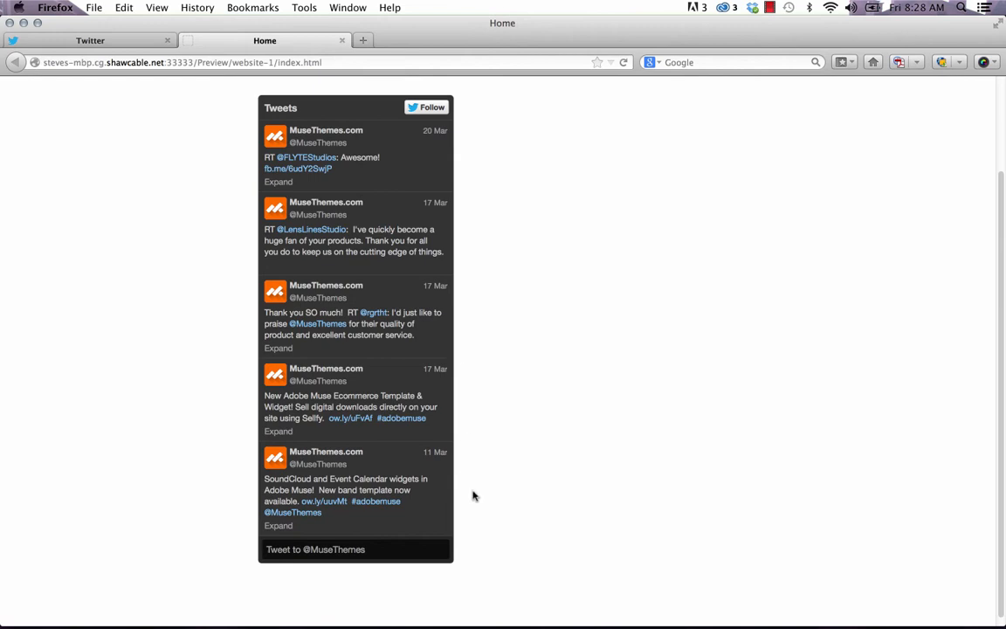
mouse_move(489, 517)
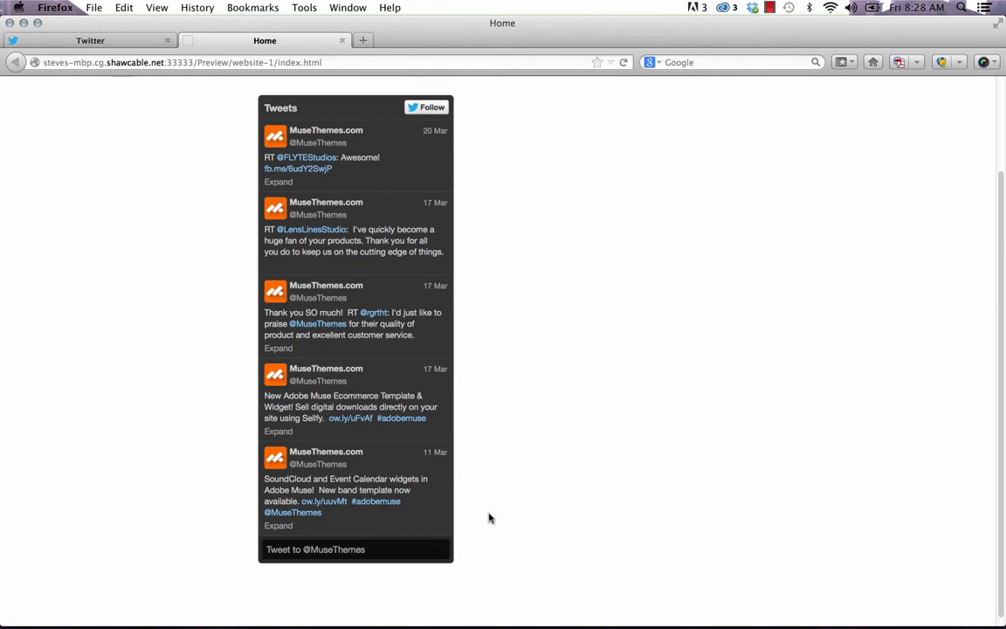
Step: Set the Twitter Feed Pro widget's Username to cnn so it shows CNN tweets
click(615, 604)
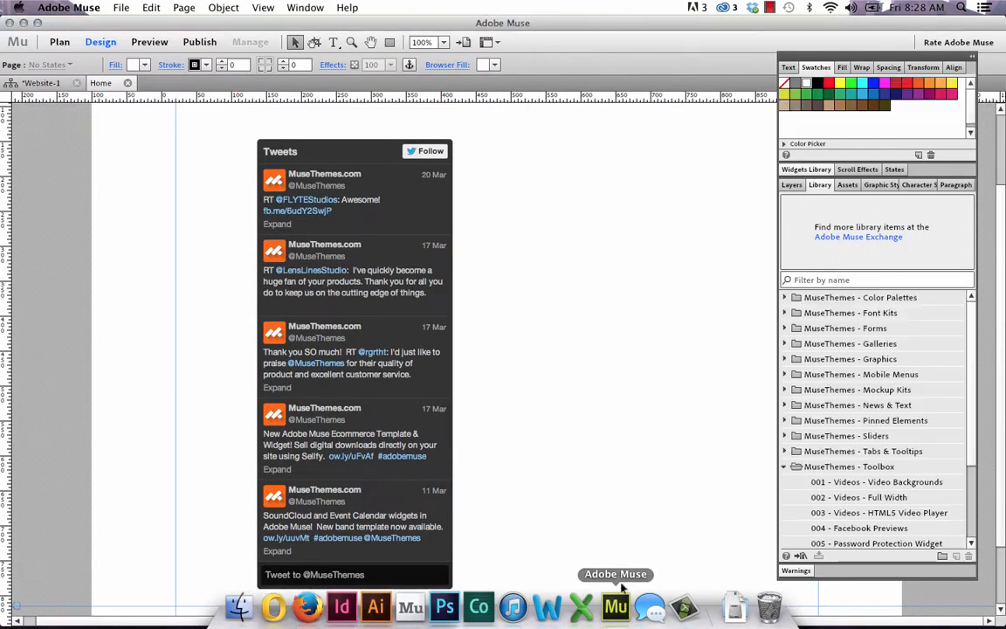
click(353, 350)
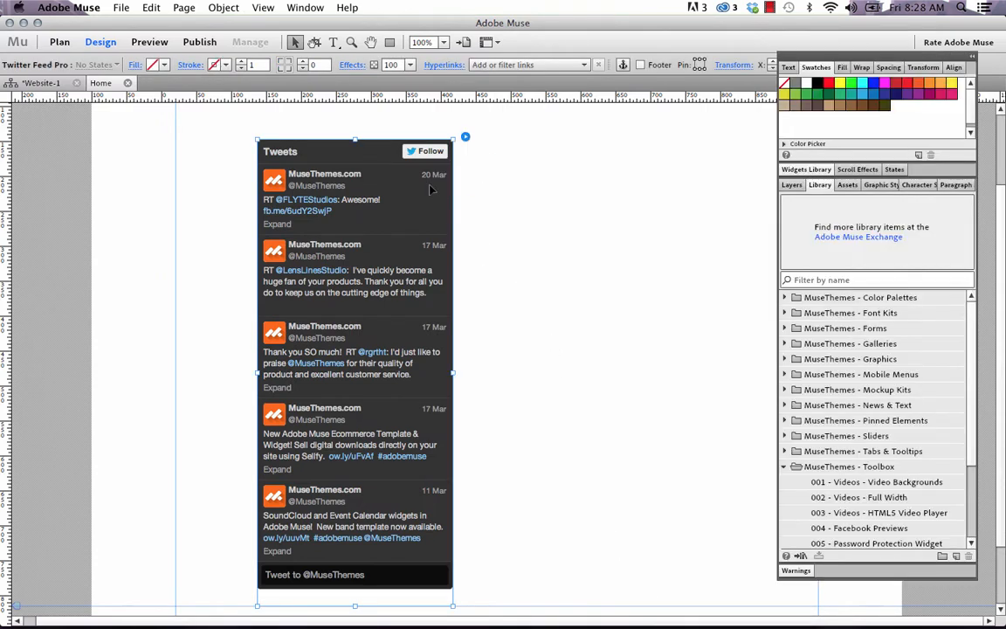
click(465, 136)
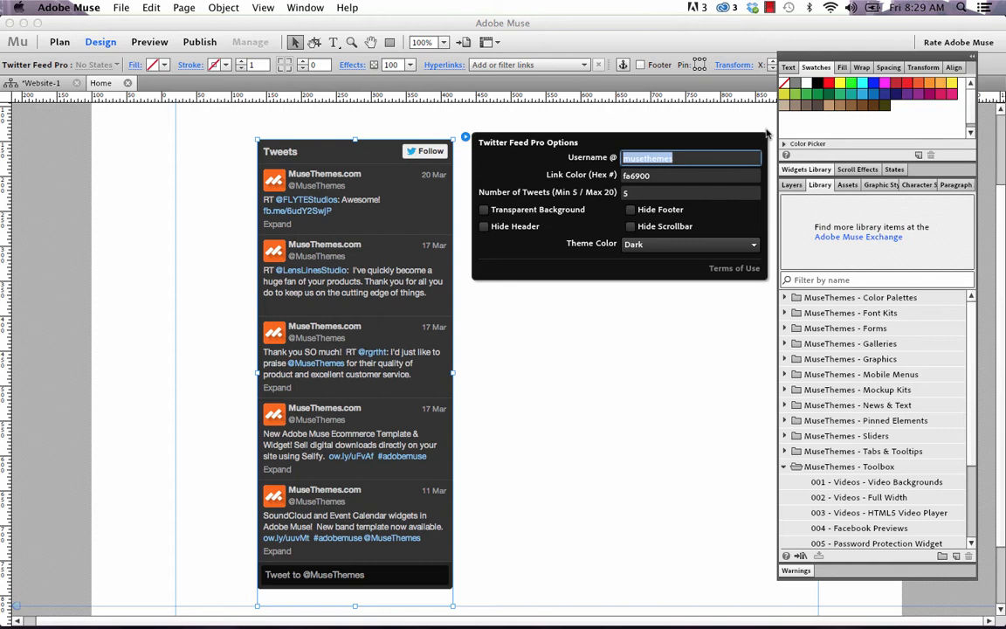
text(cnn)
click(692, 193)
text(8)
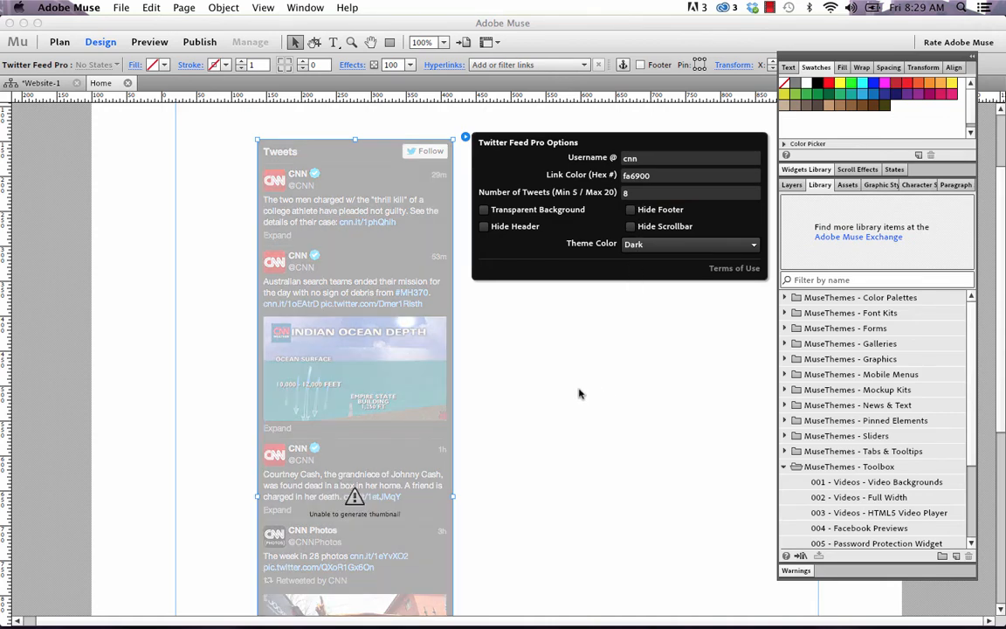
click(580, 393)
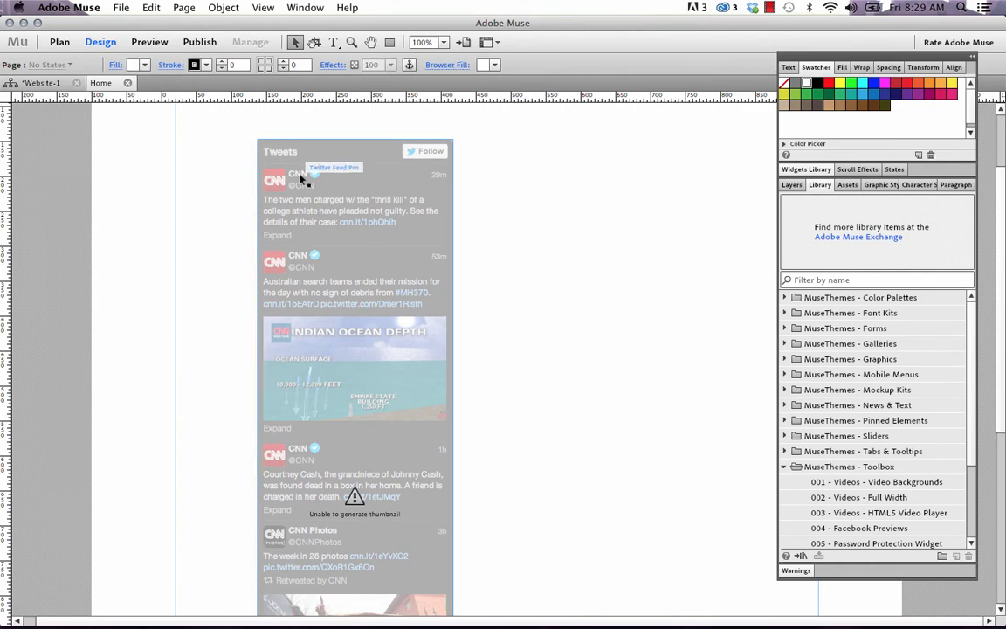
click(120, 7)
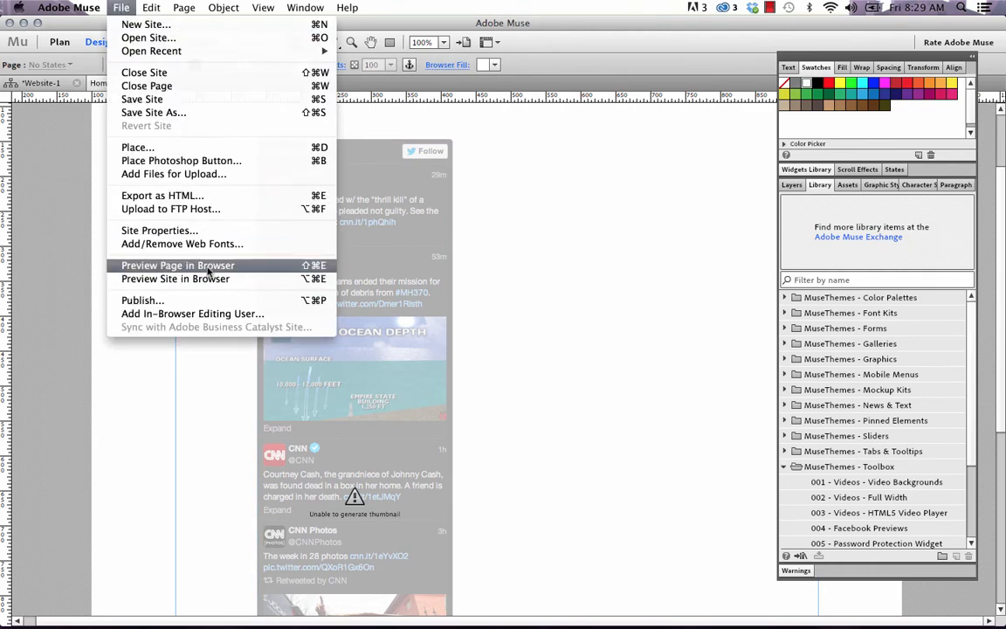
Step: Preview the page in Firefox and look through the CNN tweet feed
click(178, 266)
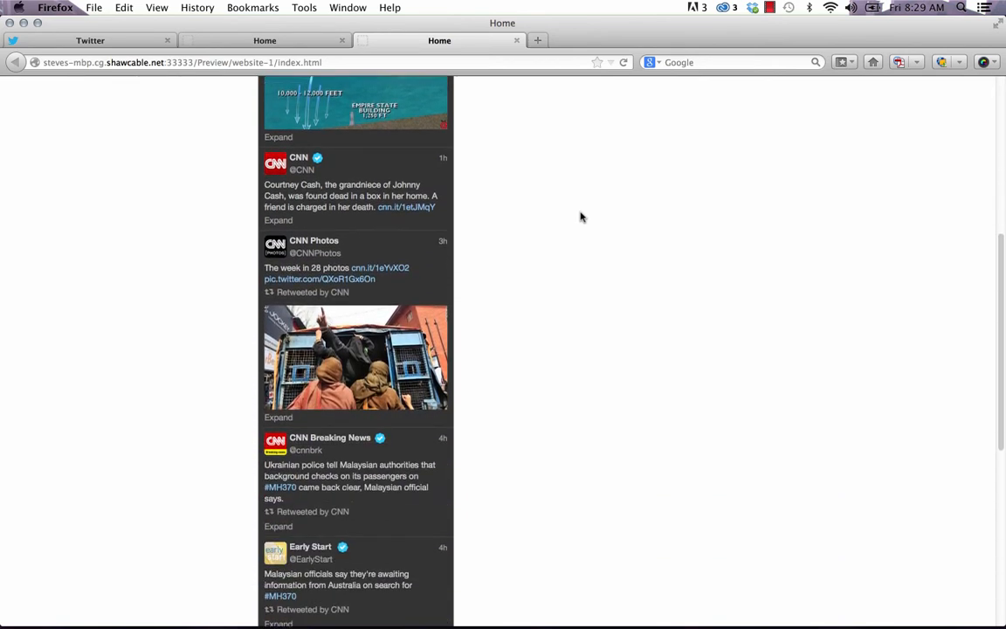
scroll(down, 3)
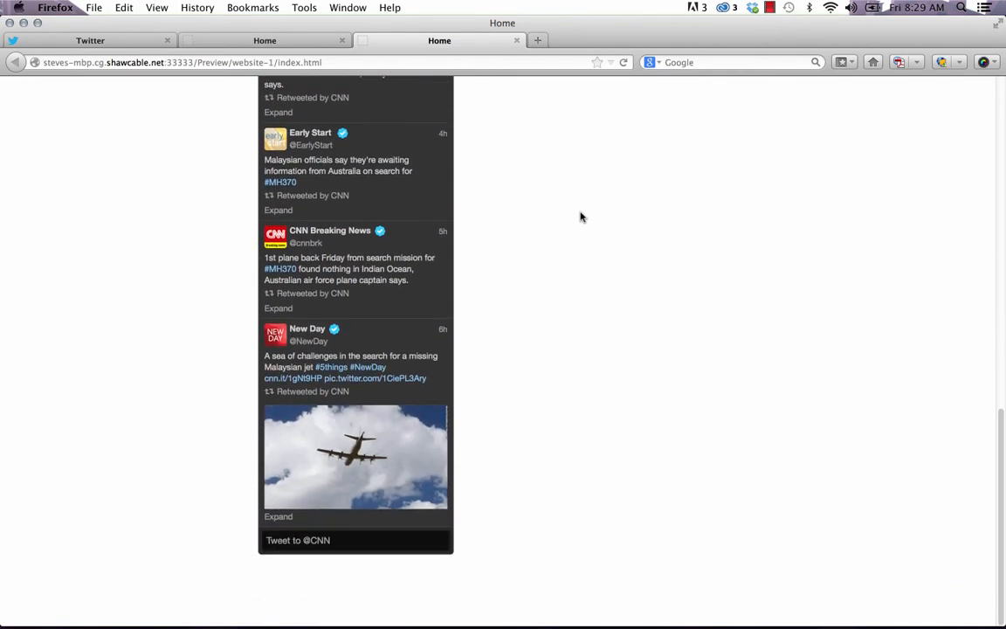
scroll(up, 3)
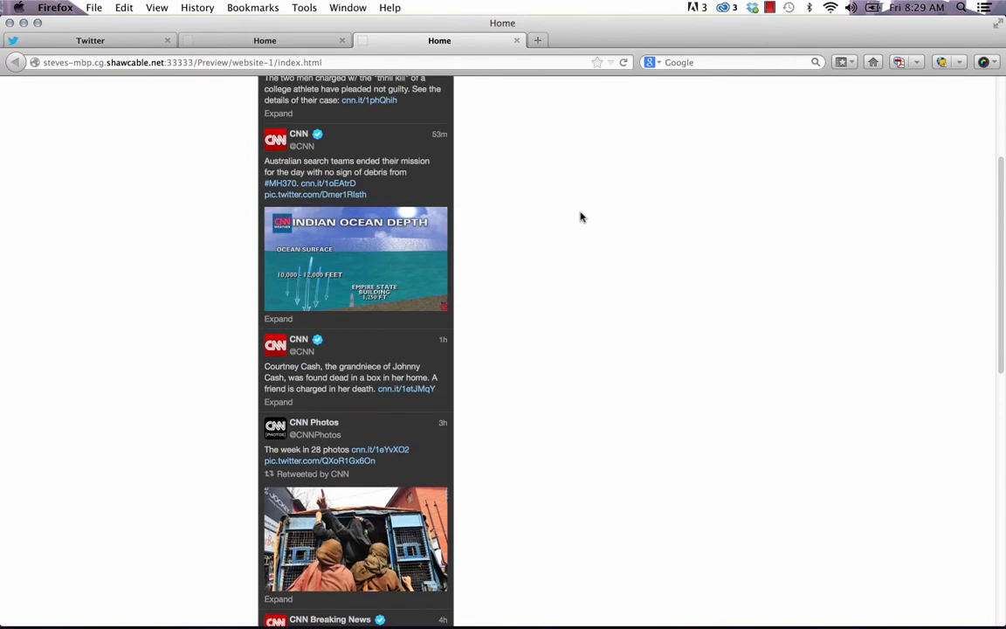
Step: Tick Hide Header and Hide Footer in the widget options, leaving just the tweets
click(615, 603)
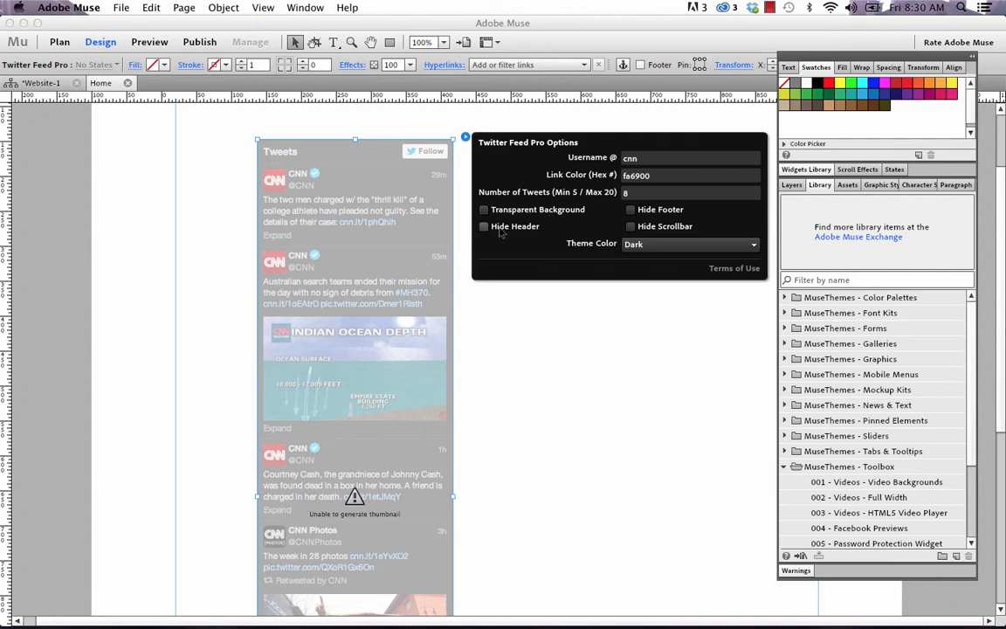
click(484, 228)
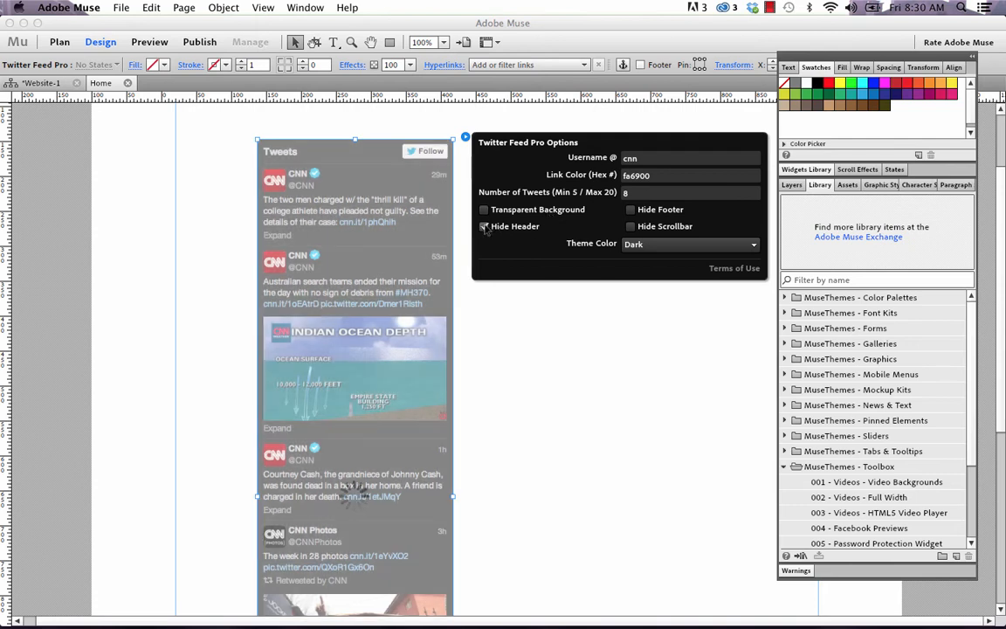
click(484, 228)
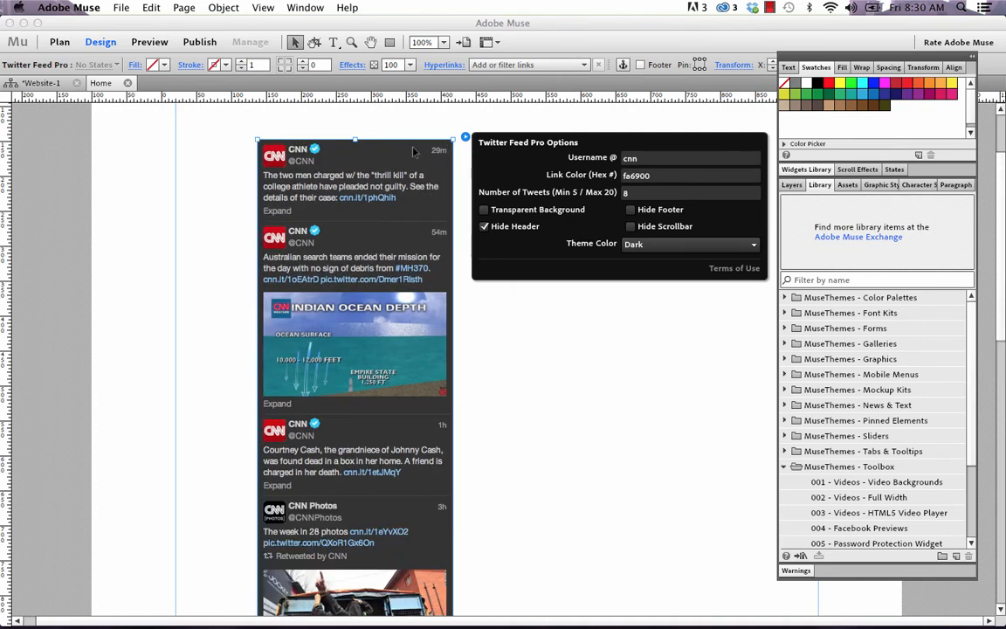
mouse_move(252, 164)
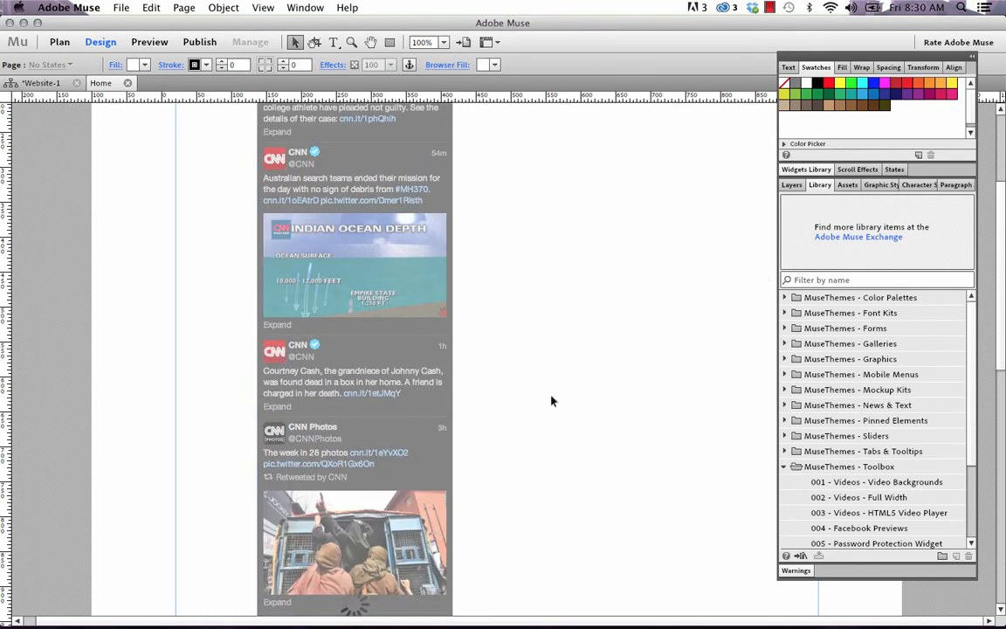
scroll(down, 3)
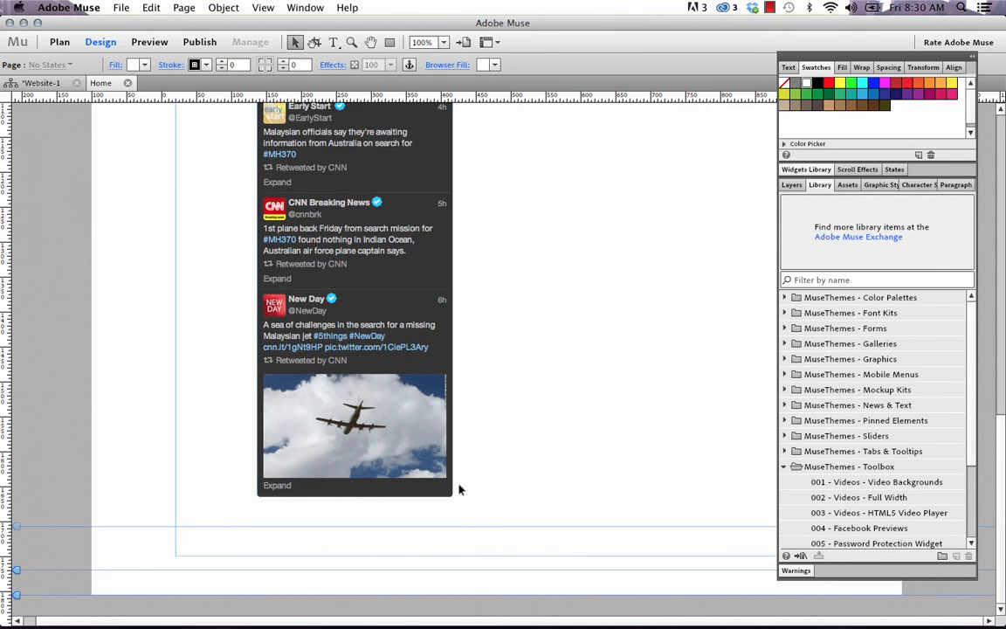
click(353, 424)
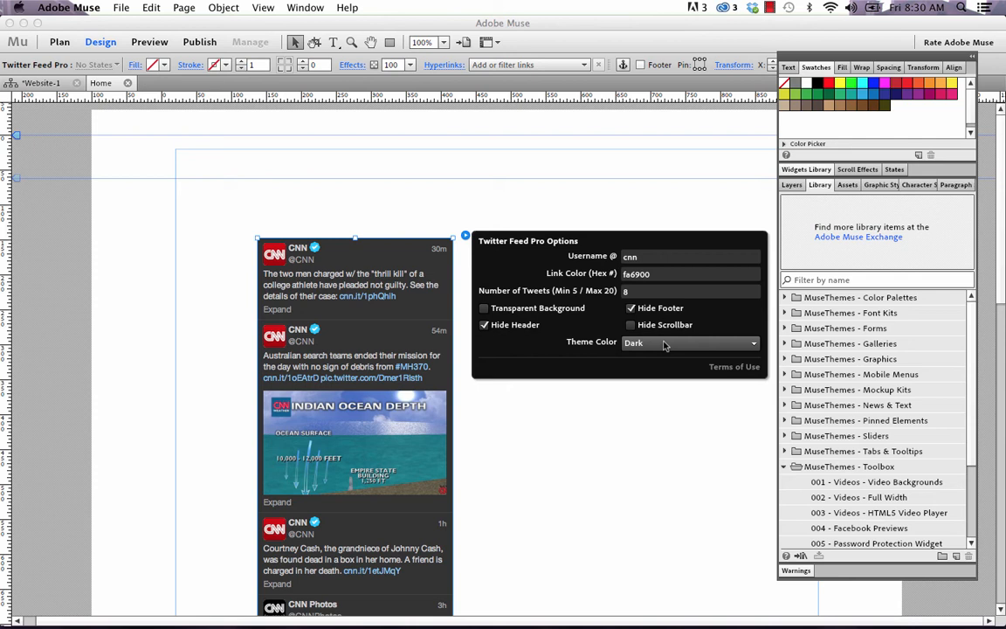
Step: Set the widget's Theme Color to Light
click(690, 340)
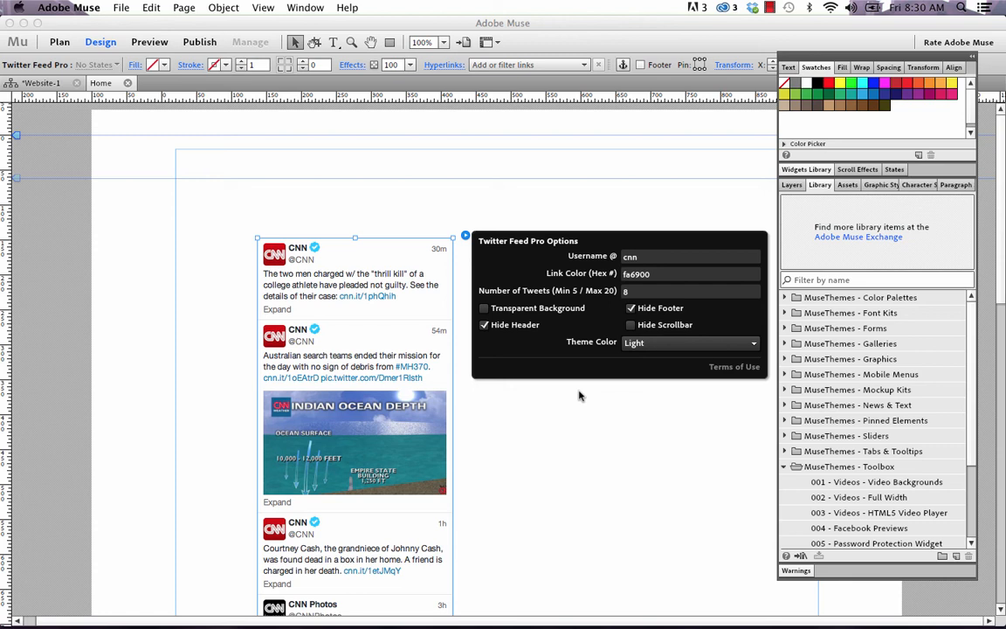
mouse_move(692, 367)
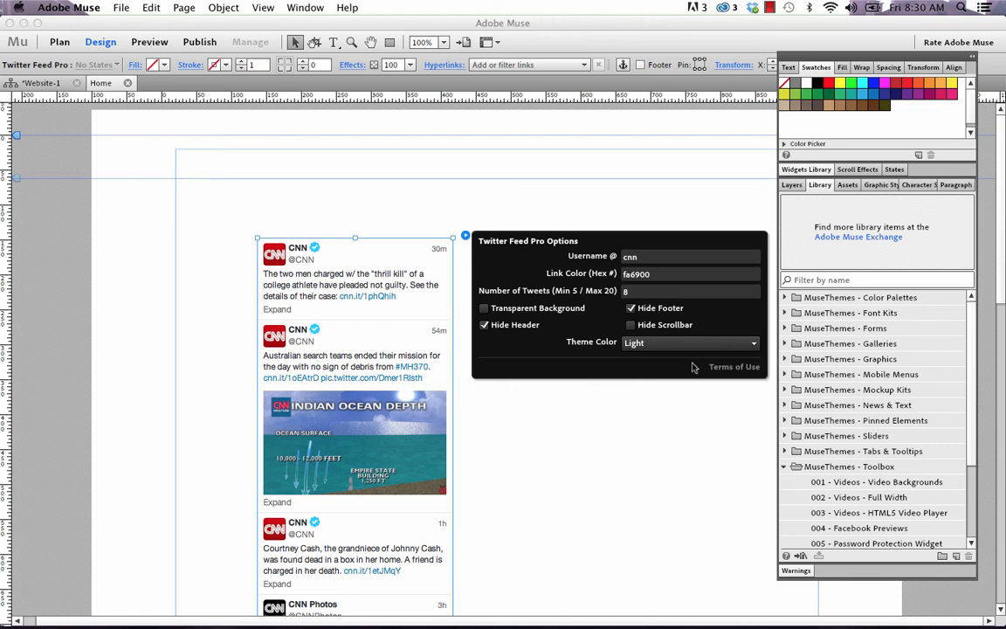
Step: View and dismiss the widget's Terms of Use, then preview the finished page in Firefox
click(734, 367)
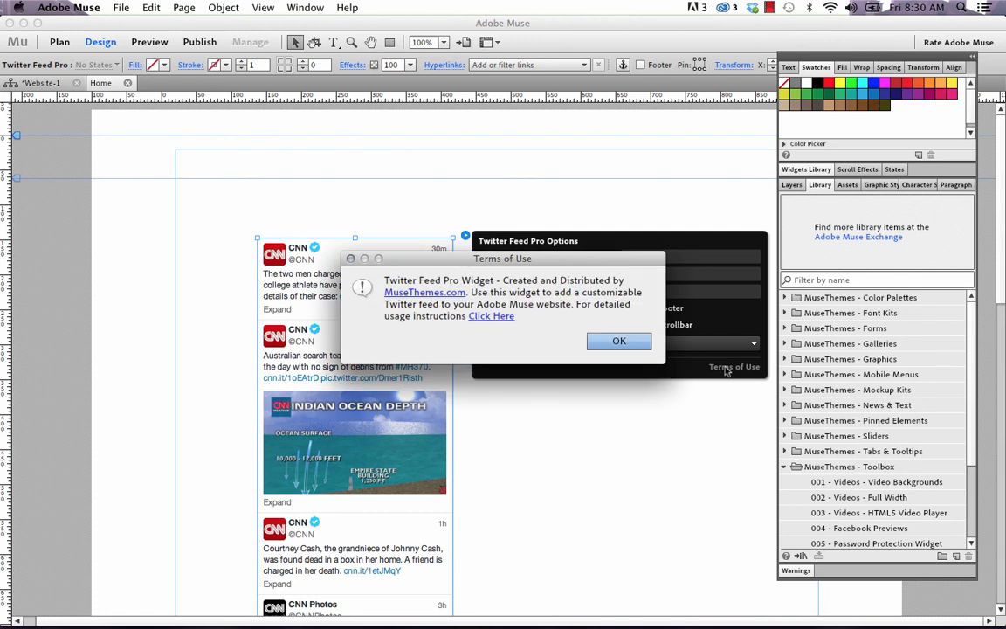
mouse_move(485, 321)
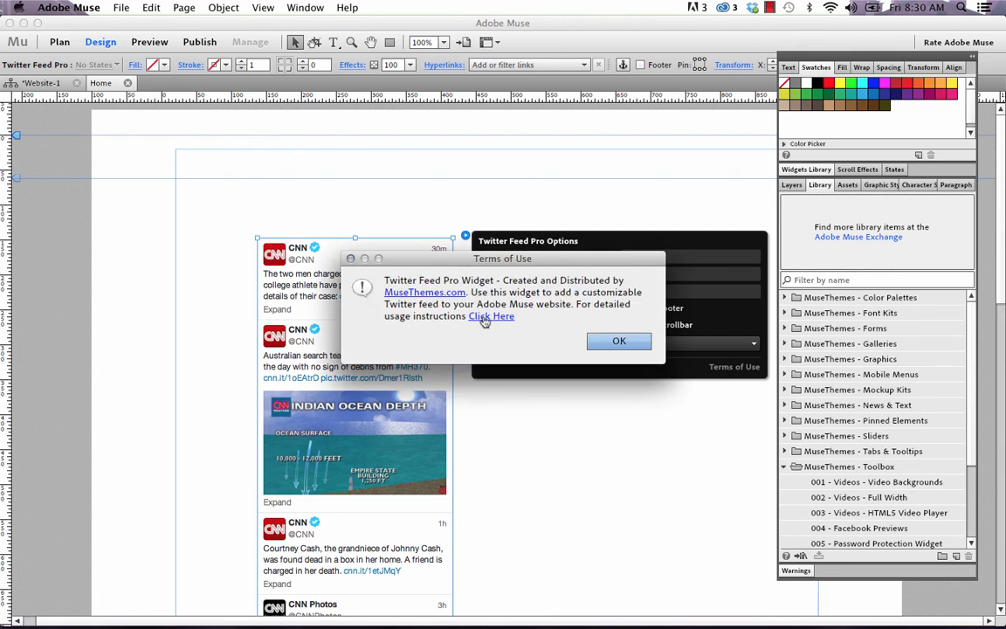
mouse_move(576, 335)
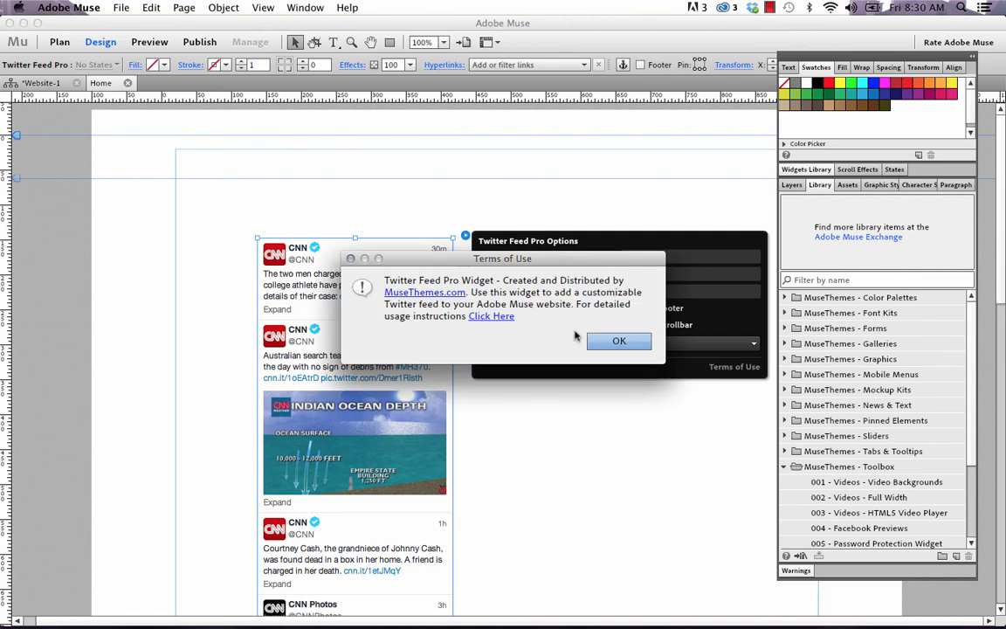
click(619, 341)
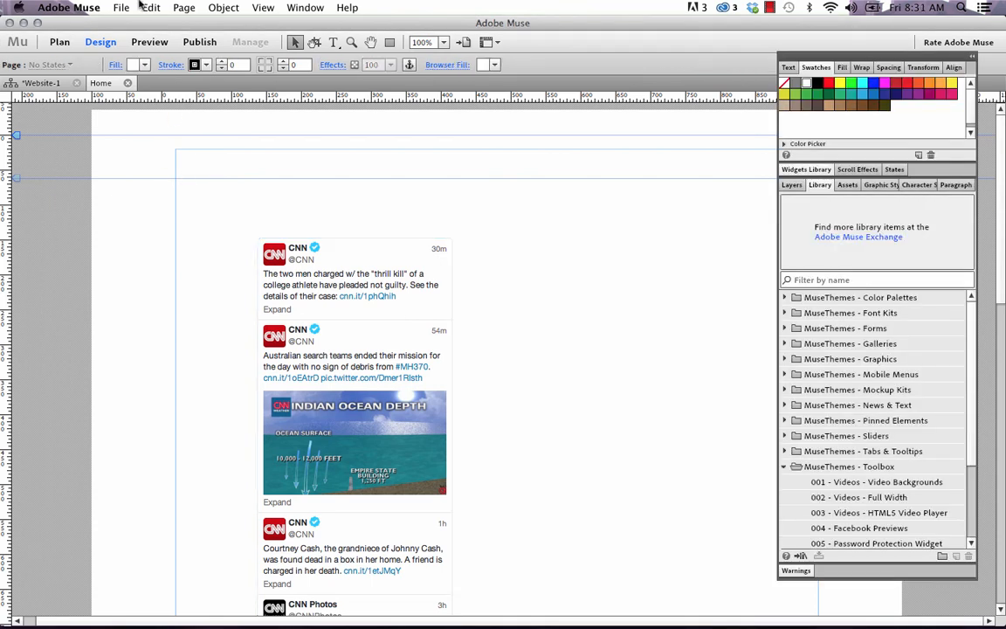
mouse_move(349, 281)
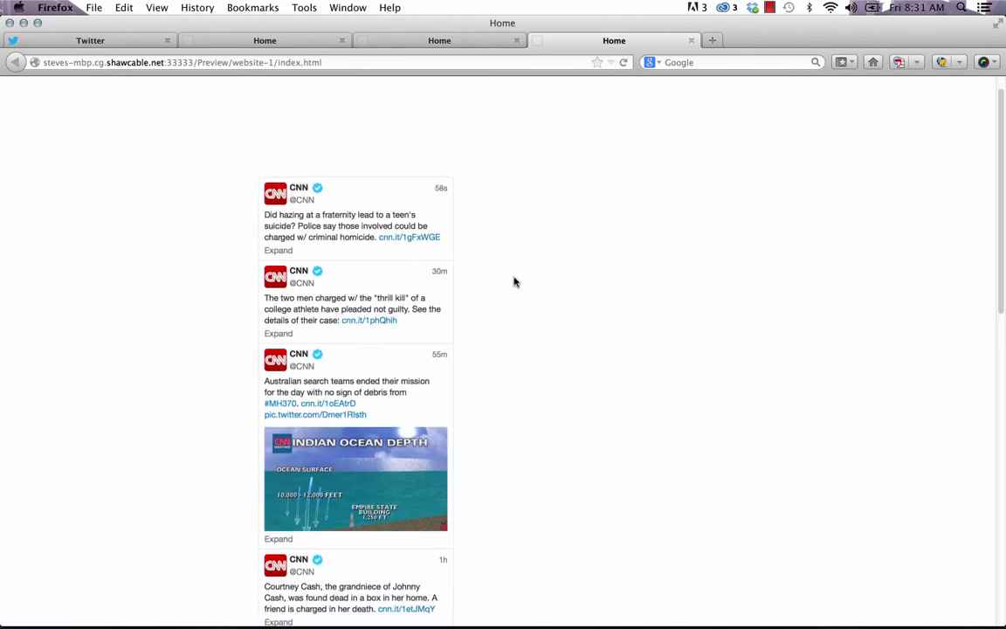
scroll(down, 3)
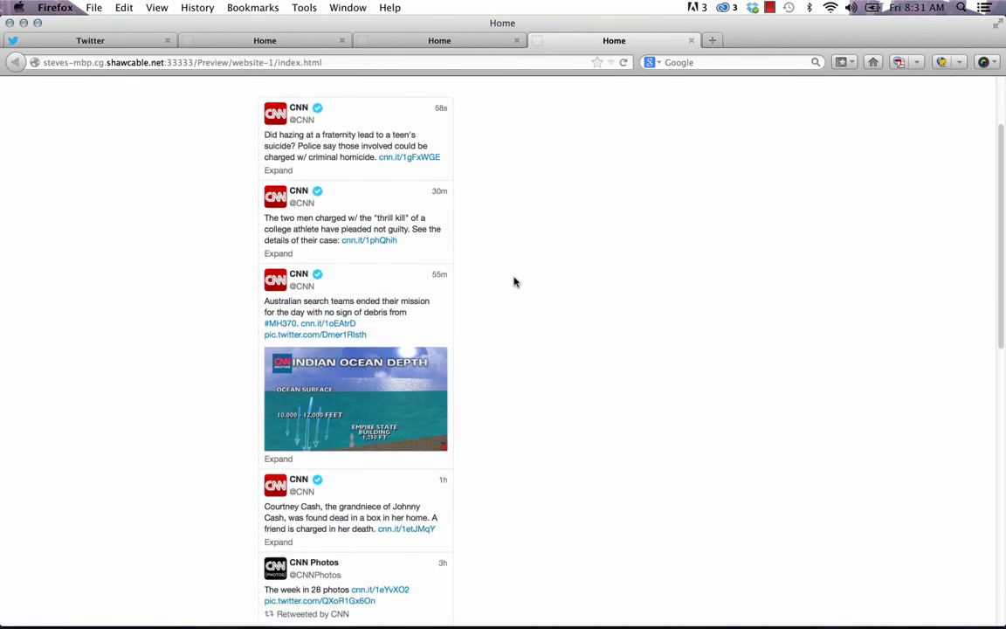